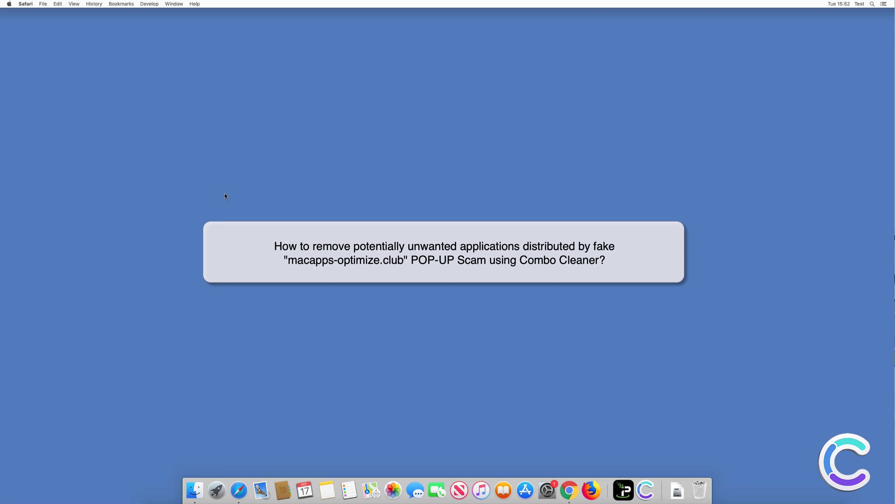
{"action": "mouse_move", "coordinate": [244, 476]}
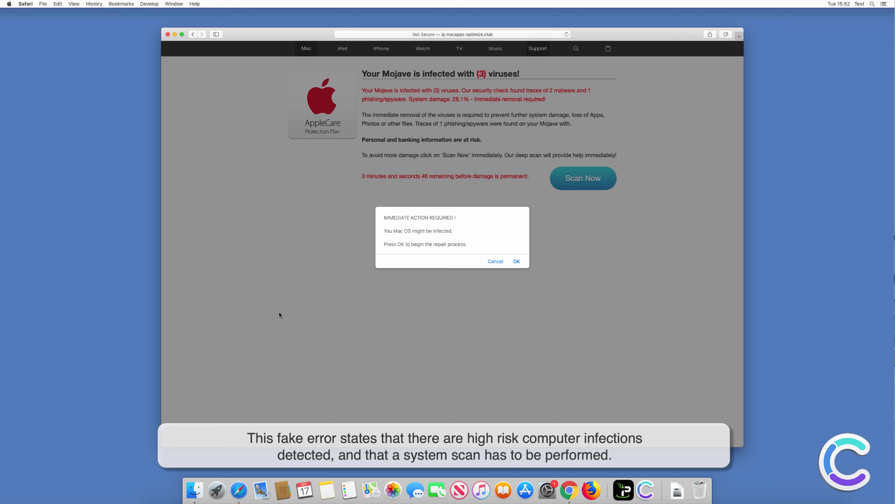
{"action": "mouse_move", "coordinate": [420, 244]}
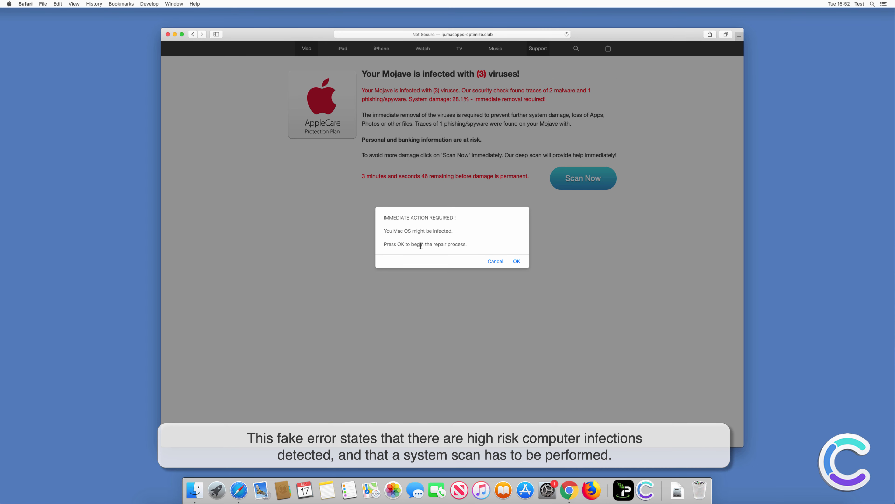
Dismiss the IMMEDIATE ACTION REQUIRED alert and start the scam page's fake Scan Now
{"action": "left_click", "coordinate": [495, 261]}
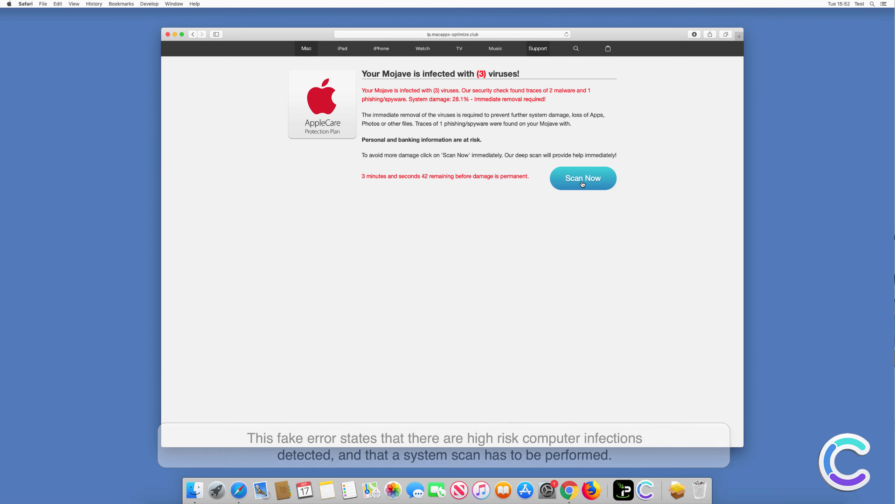
{"action": "left_click", "coordinate": [582, 178]}
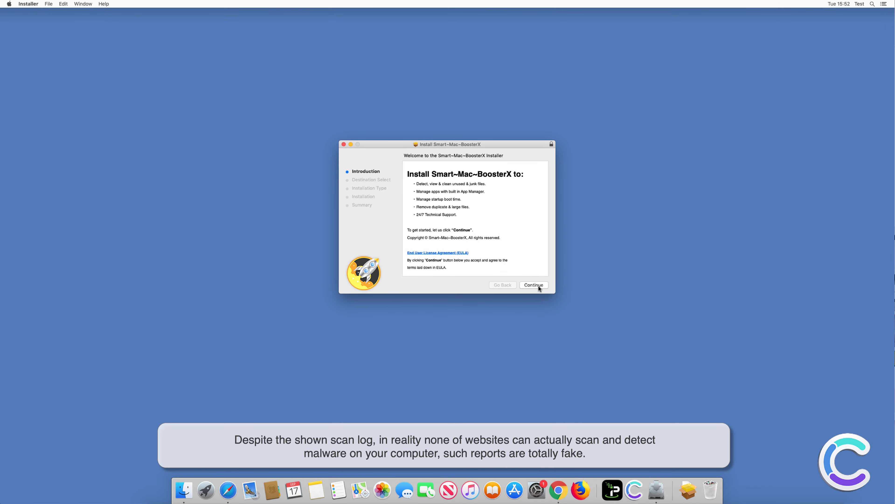
Run the standard Smart-Mac-BoosterX install onto Macintosh HD
{"action": "left_click", "coordinate": [533, 285]}
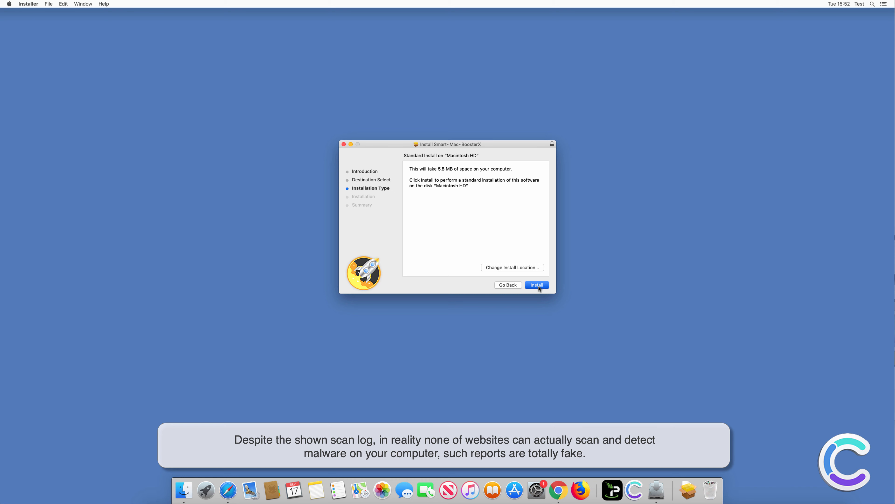
{"action": "left_click", "coordinate": [536, 284]}
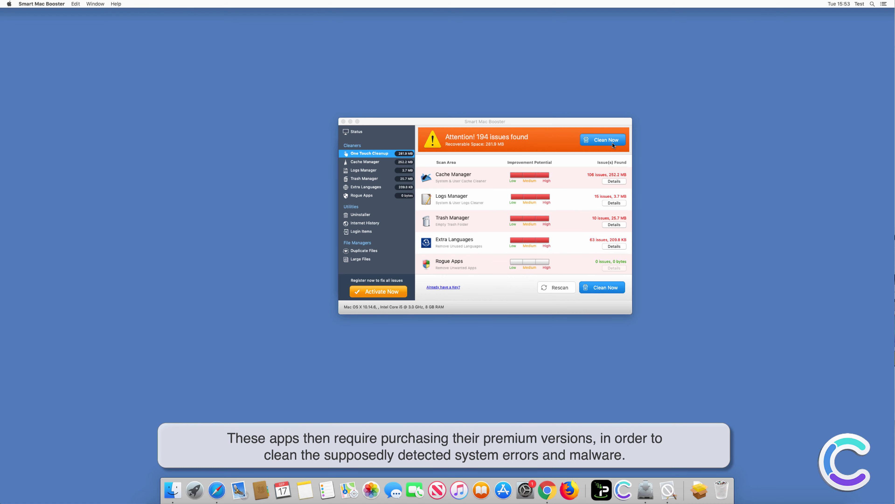
Try Clean Now on the 194 issues, close the store page and trash the installer package
{"action": "left_click", "coordinate": [602, 140]}
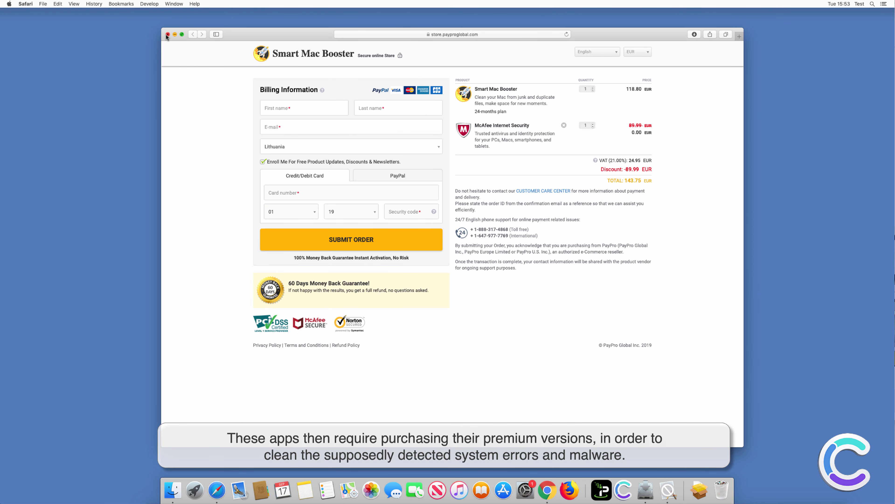
{"action": "left_click", "coordinate": [168, 34]}
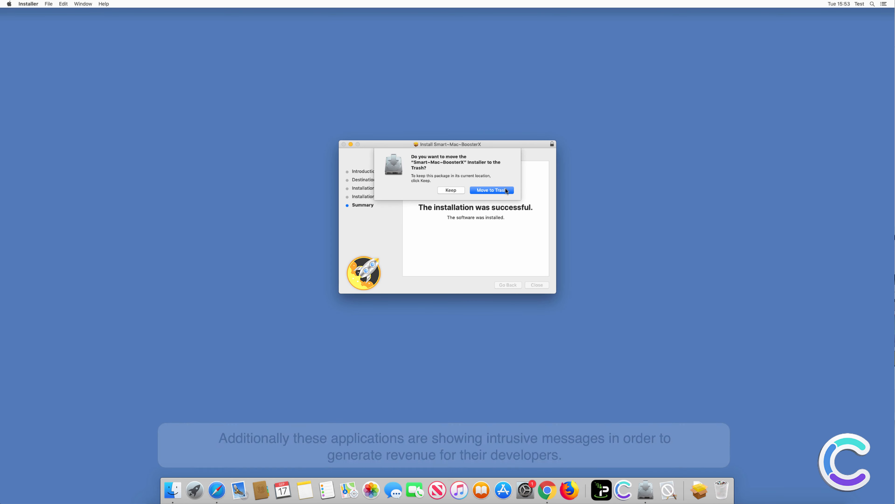
{"action": "left_click", "coordinate": [491, 190]}
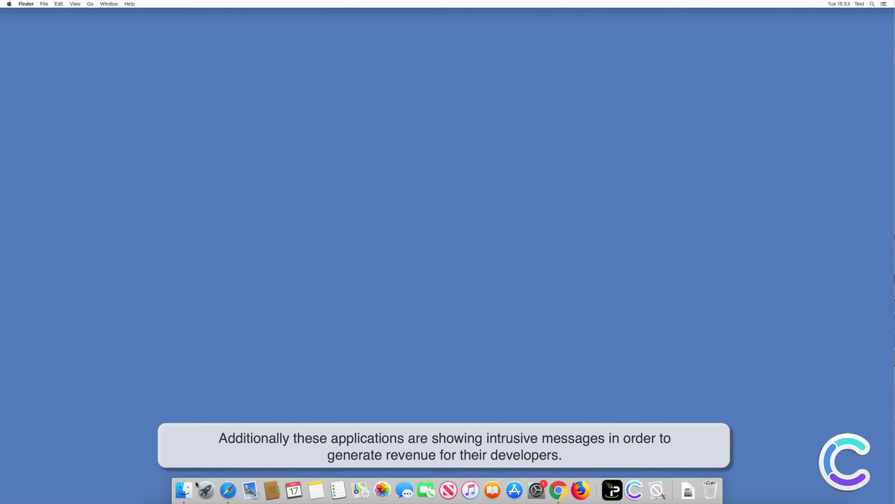
Locate Smart Mac Booster in Applications and move it to the Trash
{"action": "left_click", "coordinate": [184, 490]}
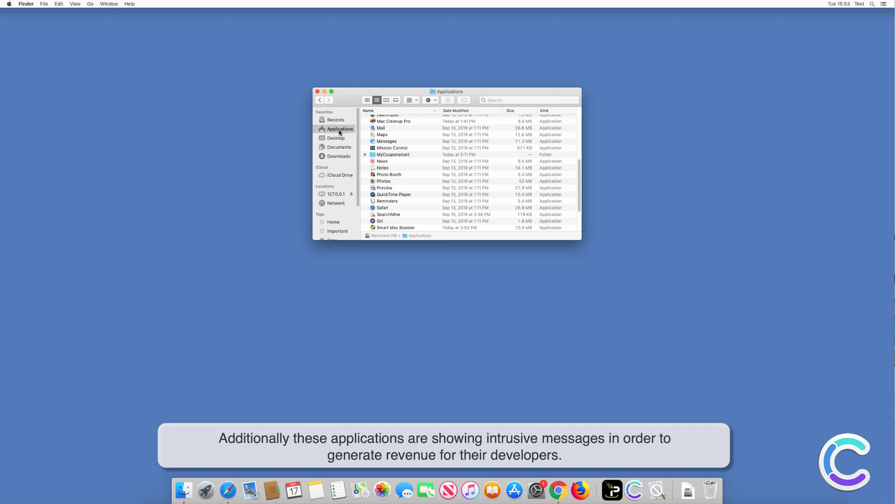
{"action": "scroll", "scroll_direction": "up", "scroll_amount": 3}
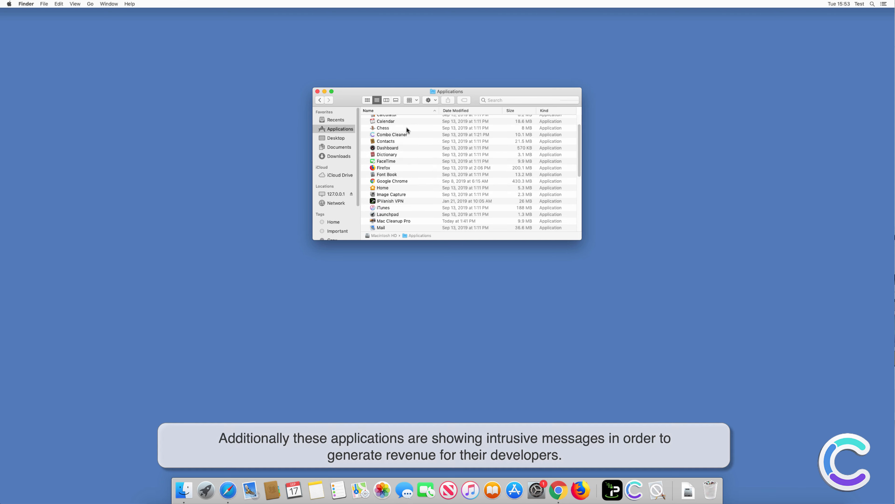
{"action": "scroll", "scroll_direction": "down", "scroll_amount": 3}
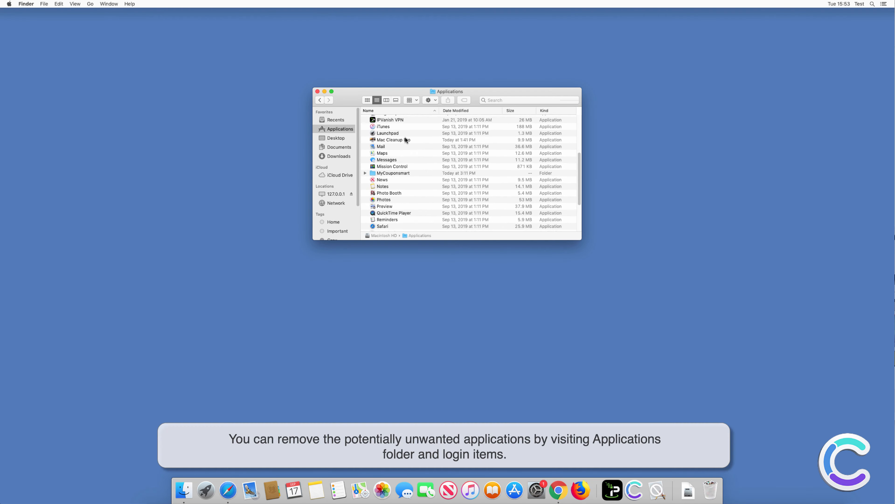
{"action": "left_click", "coordinate": [395, 204]}
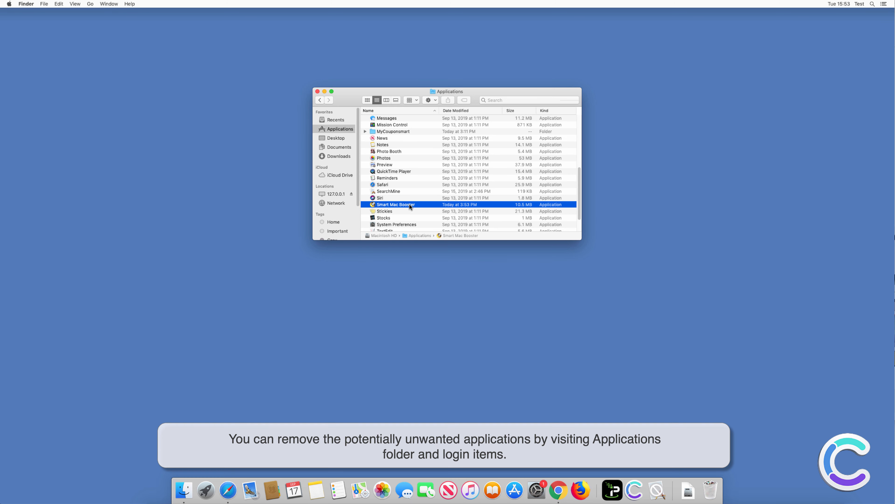
{"action": "mouse_move", "coordinate": [445, 228]}
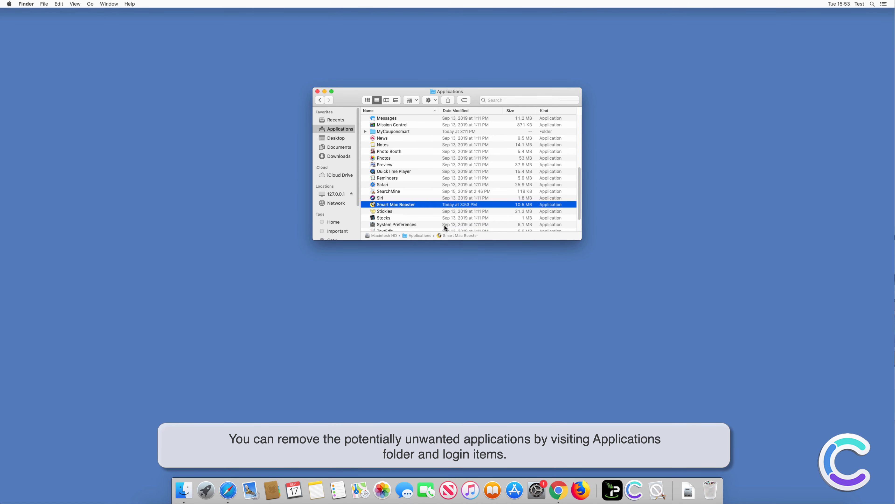
{"action": "left_click", "coordinate": [317, 92]}
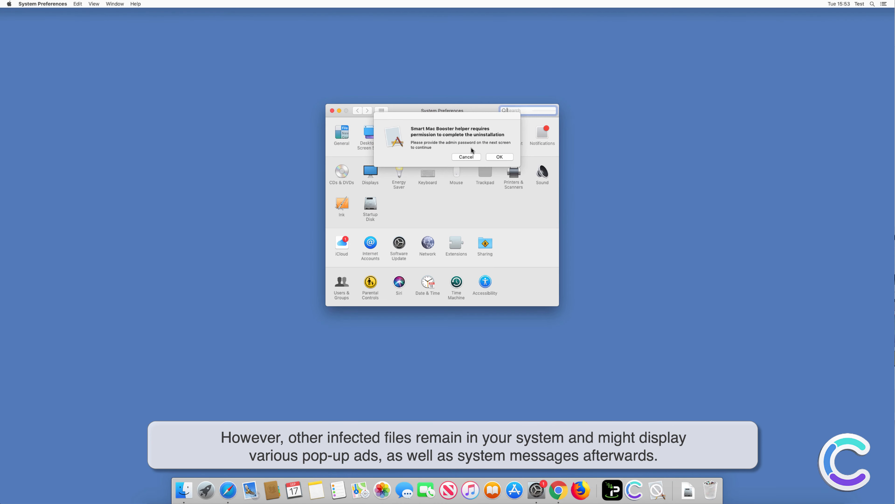
Cancel the helper's permission request and remove Mac Cleanup Pro from Users & Groups login items
{"action": "left_click", "coordinate": [465, 157]}
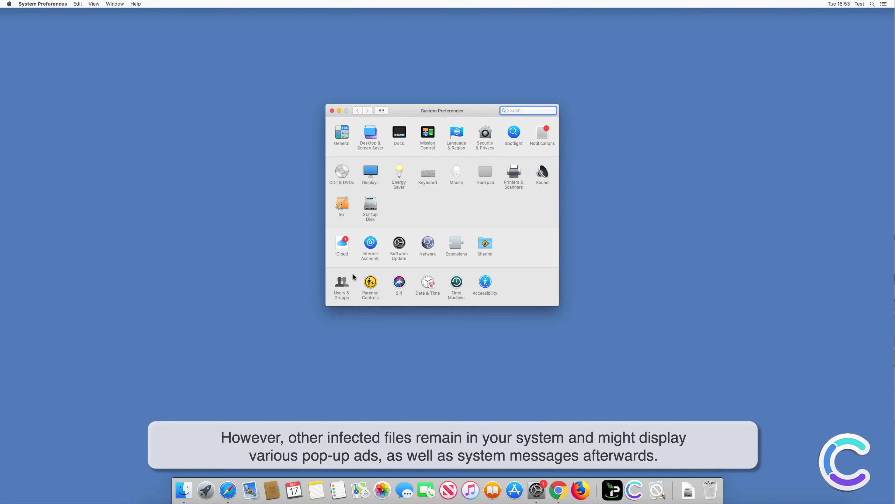
{"action": "left_click", "coordinate": [340, 284]}
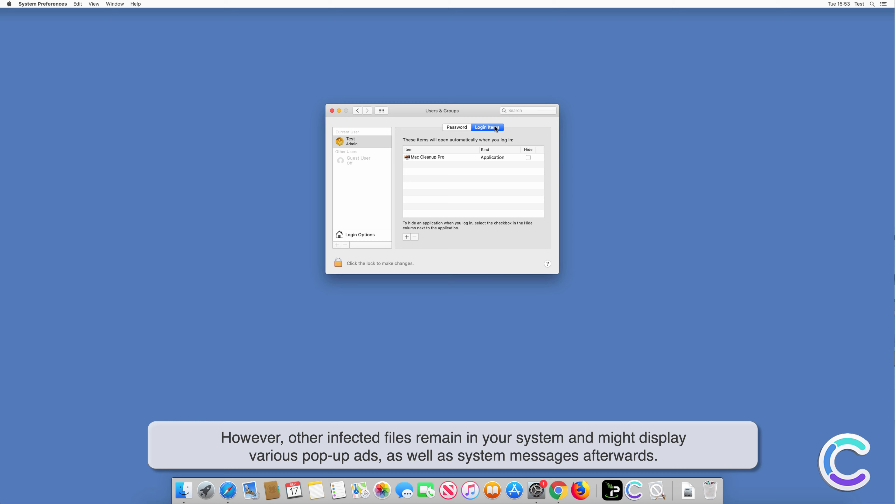
{"action": "left_click", "coordinate": [413, 236]}
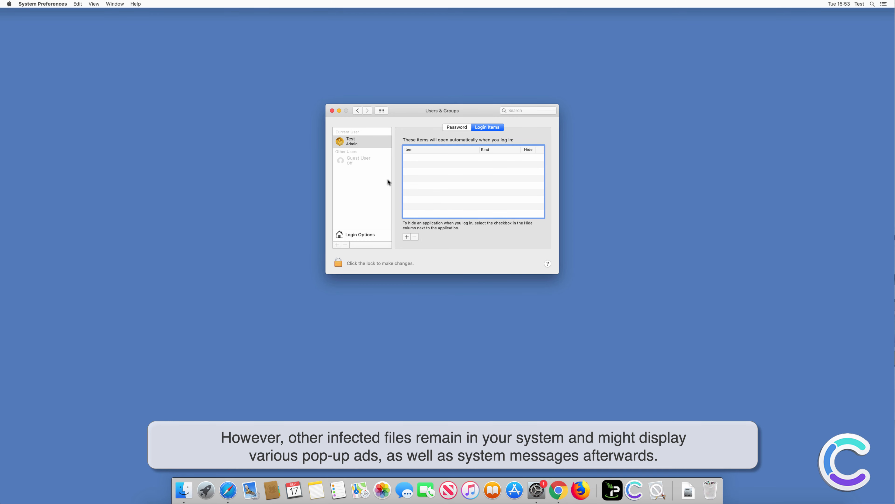
{"action": "left_click", "coordinate": [332, 110]}
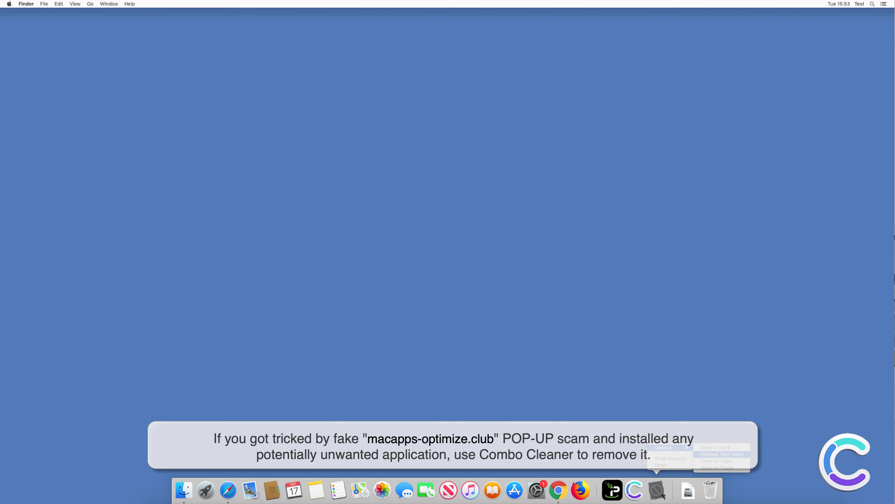
Go to combocleaner.com in Safari
{"action": "left_click", "coordinate": [227, 490]}
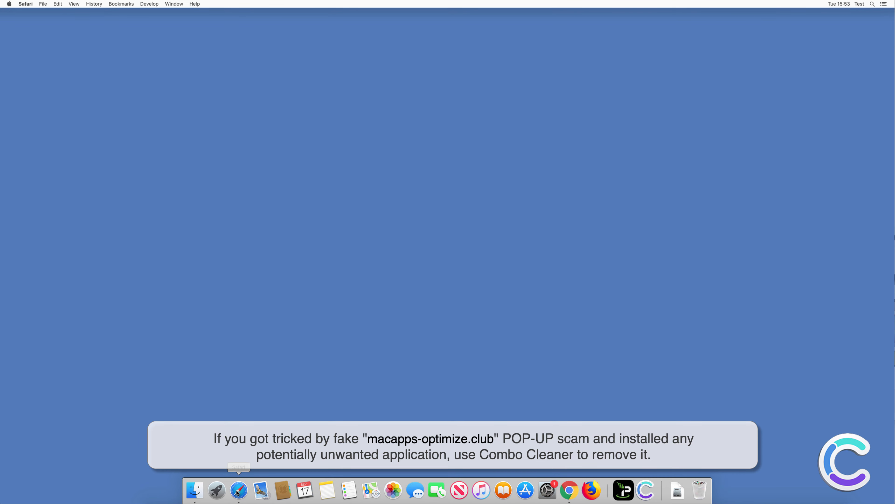
{"action": "left_click", "coordinate": [238, 489]}
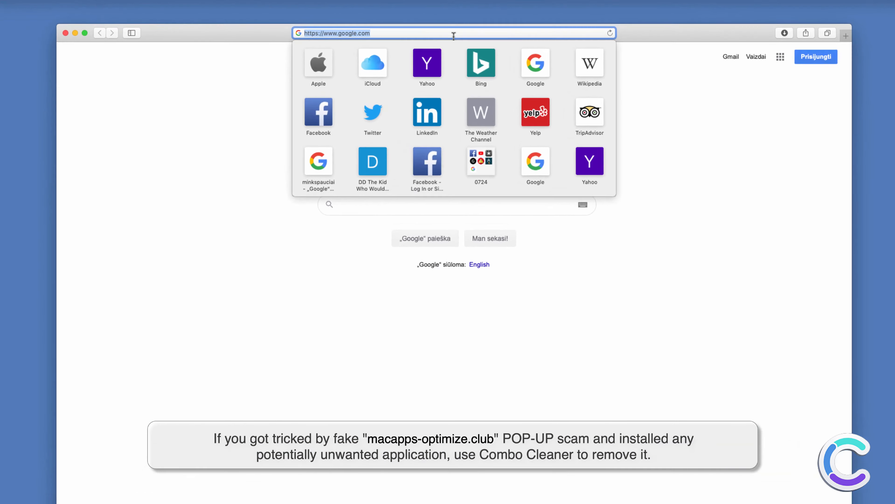
{"action": "type", "text": "www.co"}
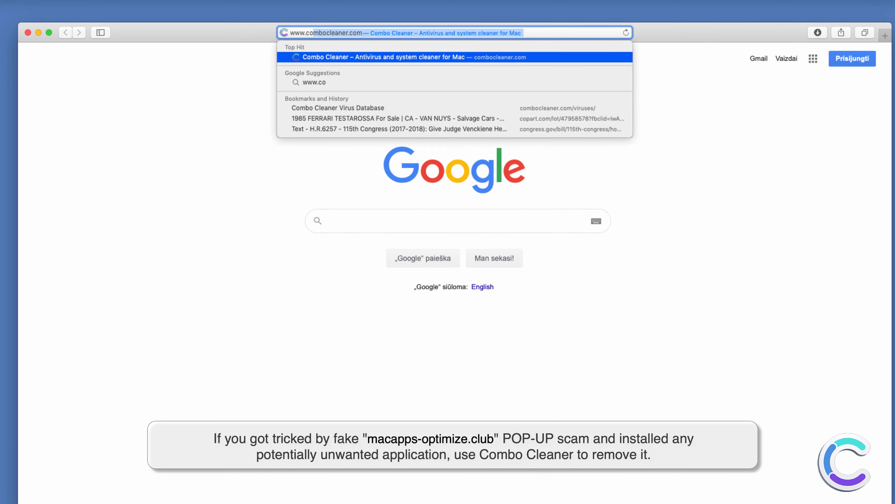
{"action": "type", "text": "combocleaner.com"}
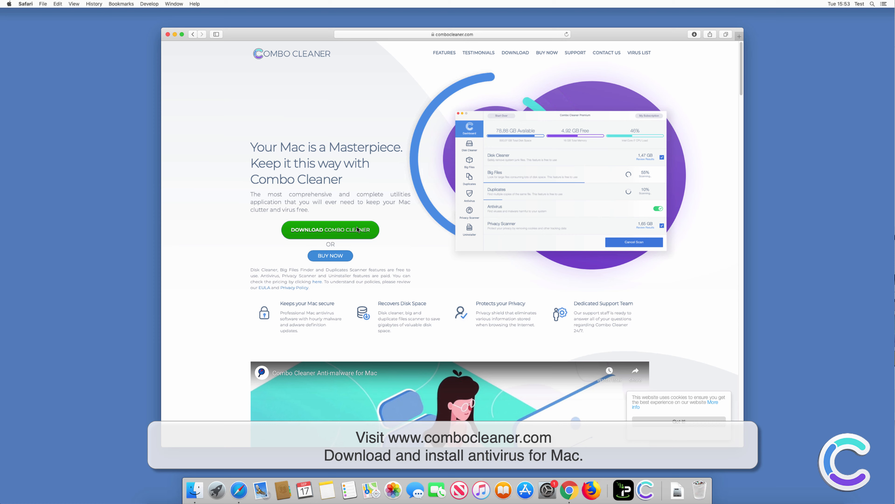
{"action": "mouse_move", "coordinate": [657, 78]}
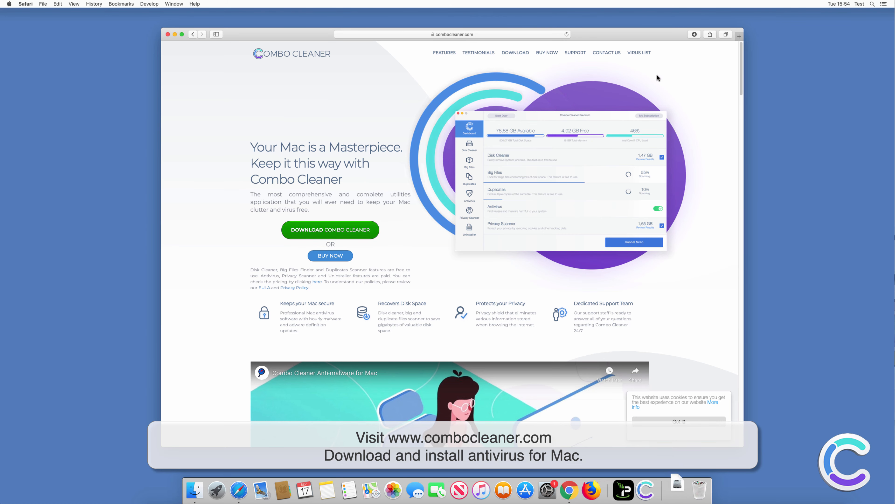
Download combocleaner.dmg and mount it from Downloads
{"action": "left_click", "coordinate": [678, 35]}
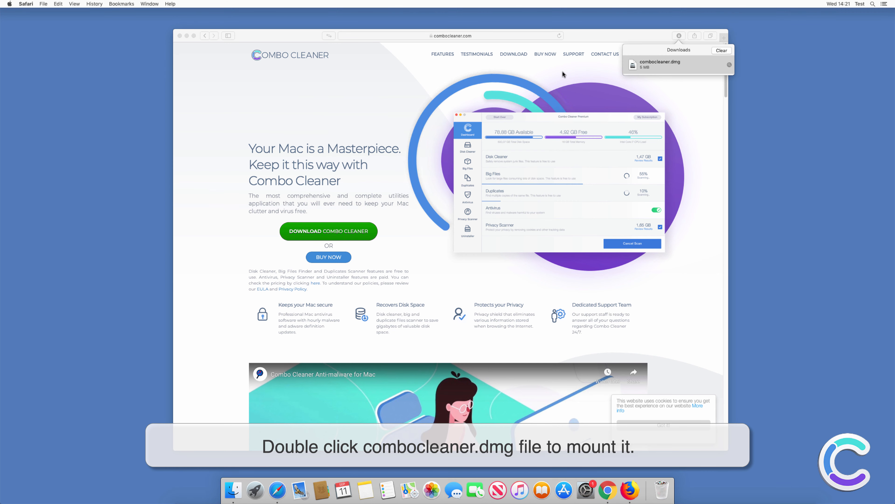
{"action": "double_click", "coordinate": [660, 64]}
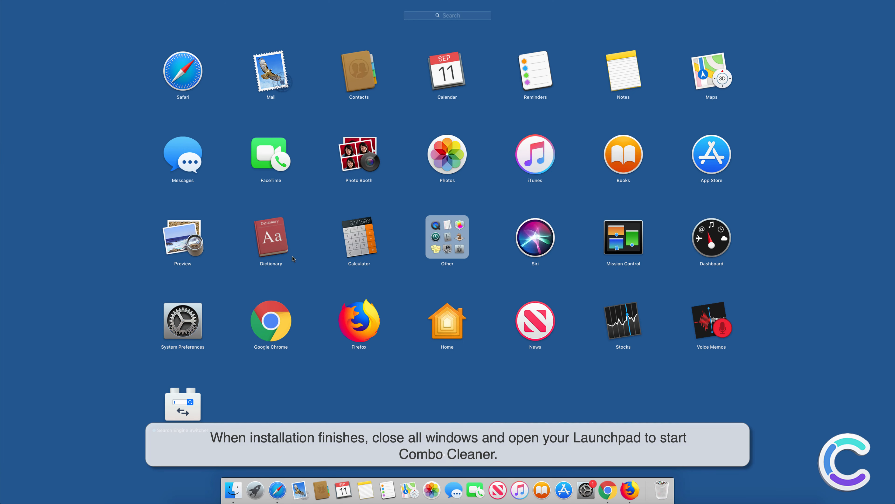
{"action": "mouse_move", "coordinate": [255, 383]}
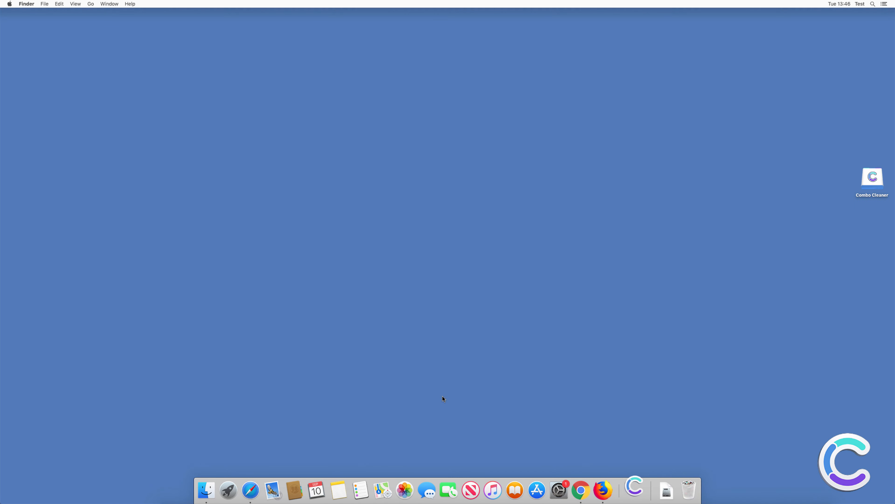
Launch Combo Cleaner and confirm opening the internet-downloaded app
{"action": "double_click", "coordinate": [872, 177]}
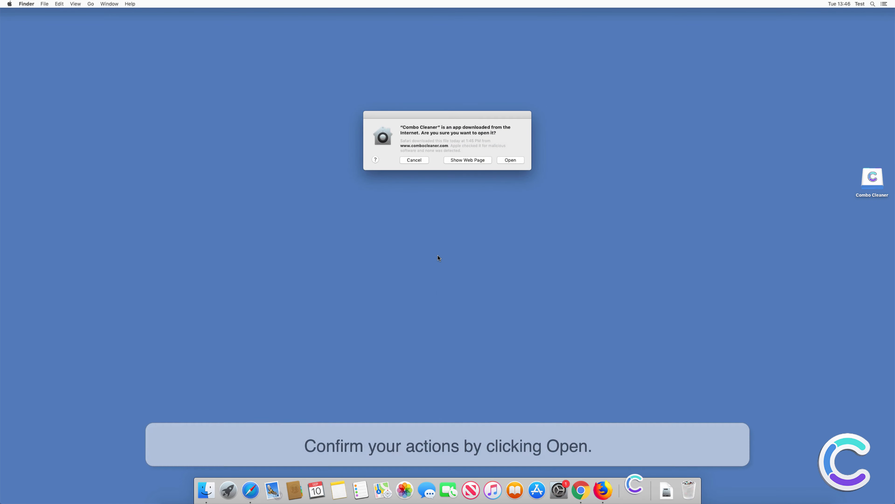
{"action": "left_click", "coordinate": [510, 160]}
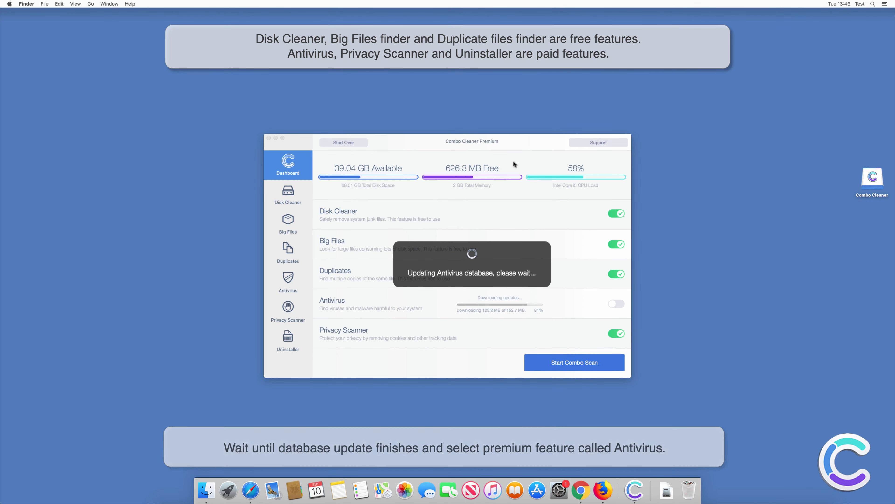
Choose Full Scan under Antivirus and start the scan
{"action": "left_click", "coordinate": [287, 282]}
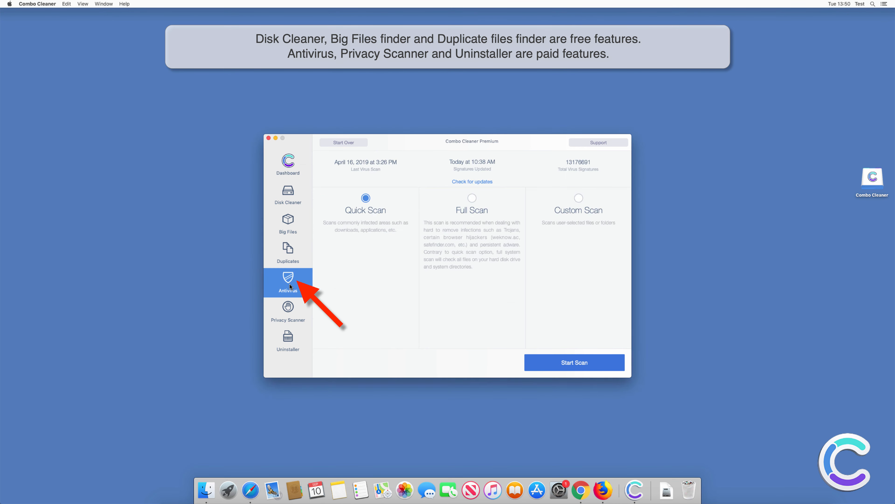
{"action": "left_click", "coordinate": [472, 198]}
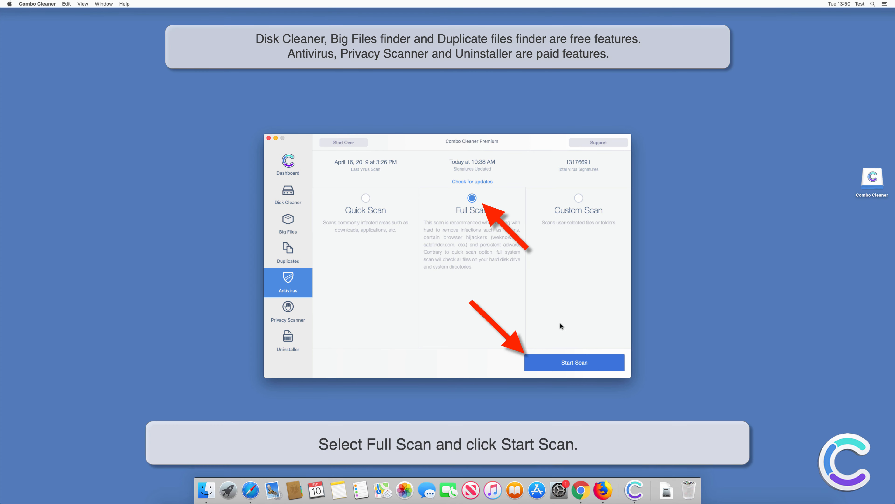
{"action": "left_click", "coordinate": [574, 362]}
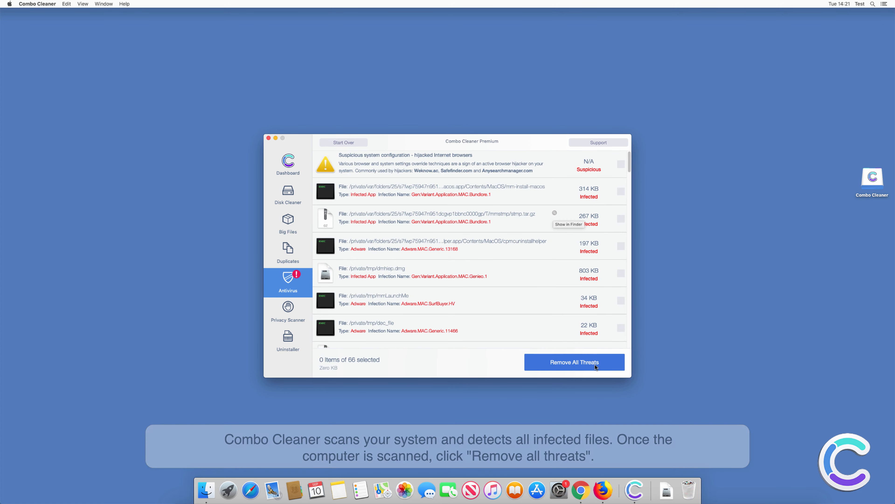
Remove All Threats with administrator authentication and password
{"action": "left_click", "coordinate": [573, 362]}
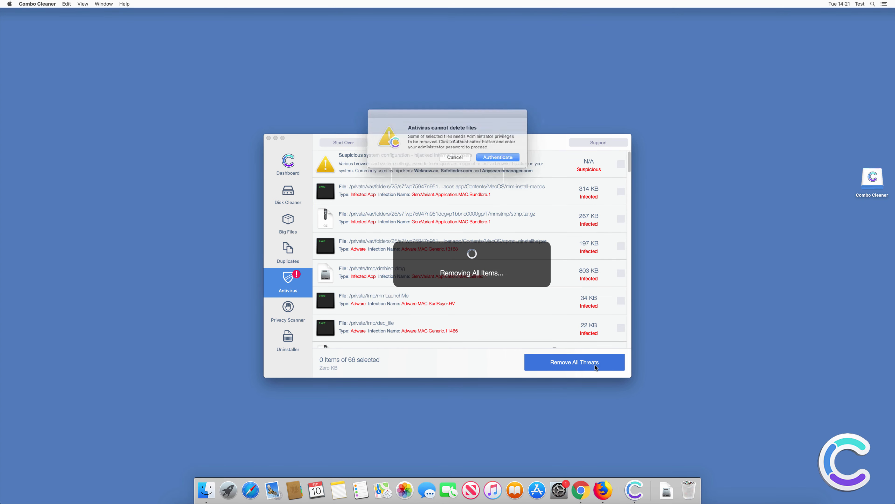
{"action": "left_click", "coordinate": [496, 158]}
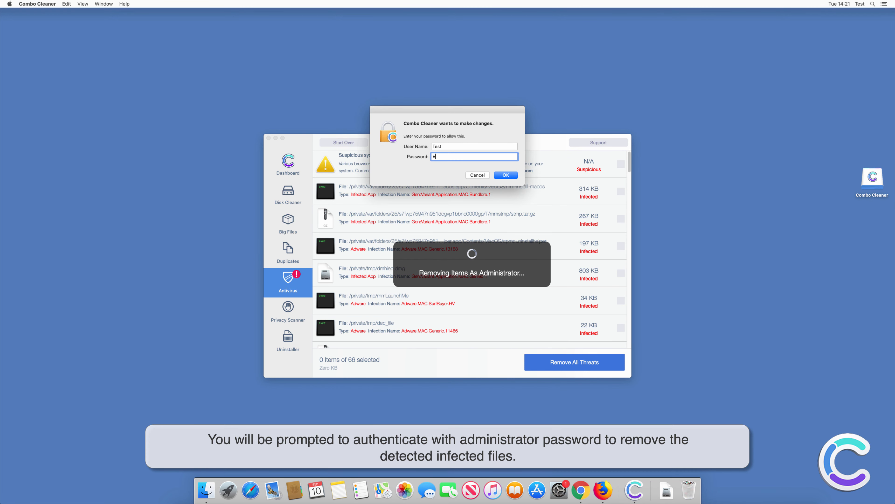
{"action": "left_click", "coordinate": [504, 175]}
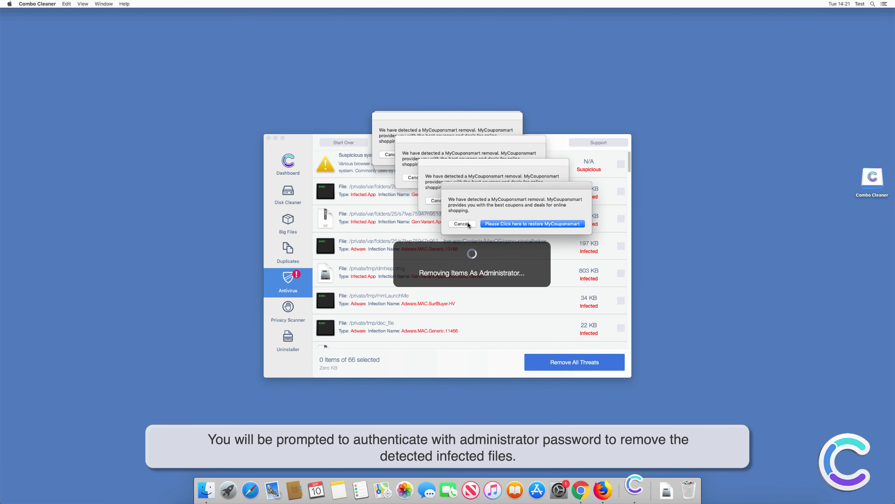
Decline restoring MyCouponsmart, authorise the configuration removal and accept restarting now
{"action": "left_click", "coordinate": [460, 224]}
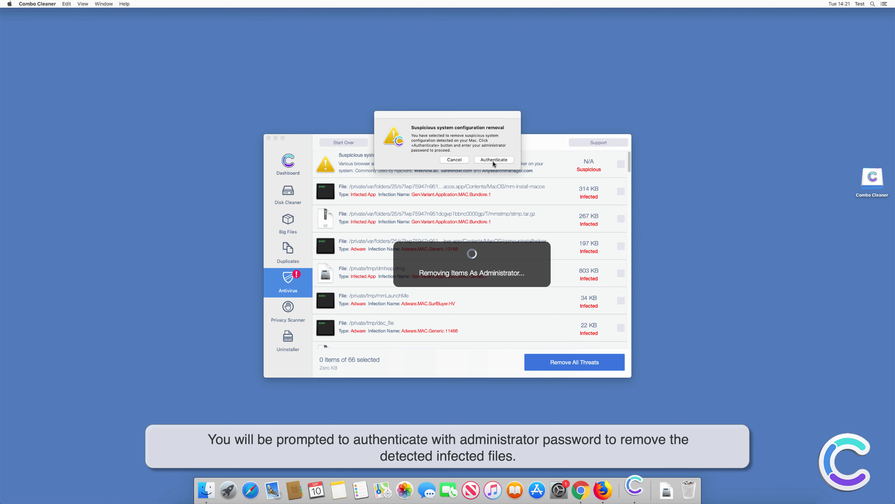
{"action": "left_click", "coordinate": [493, 159]}
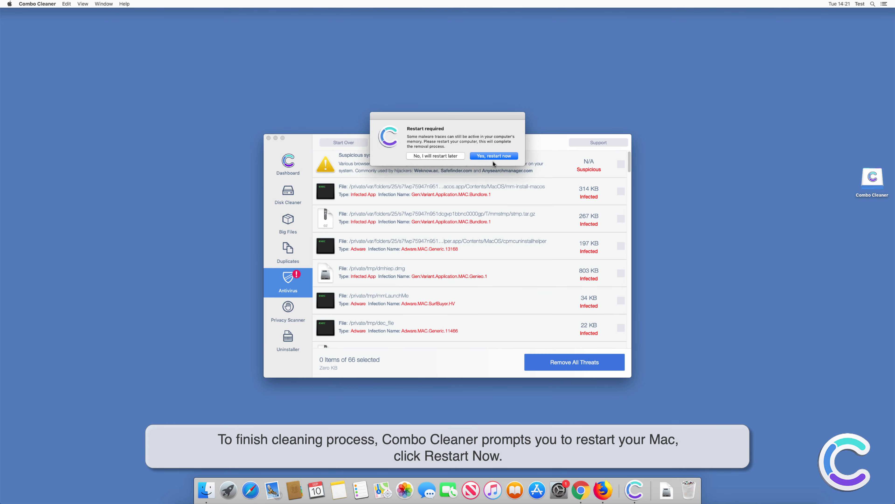
{"action": "left_click", "coordinate": [493, 155]}
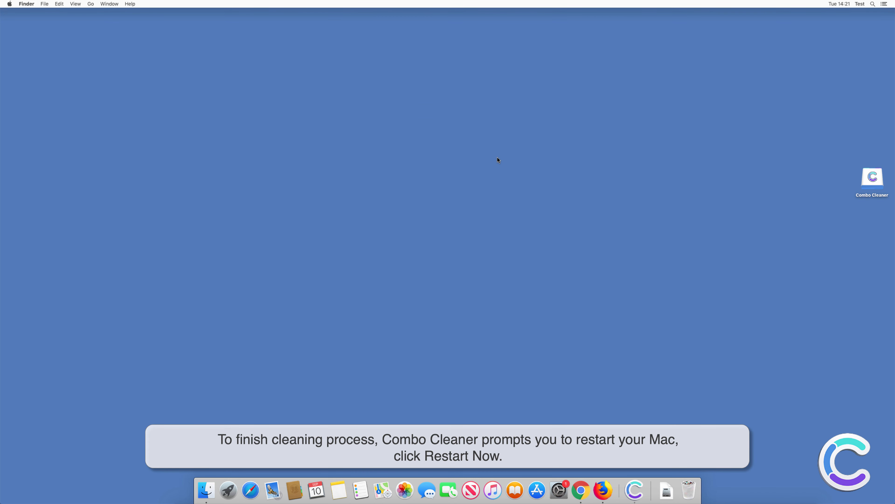
{"action": "left_click", "coordinate": [603, 490]}
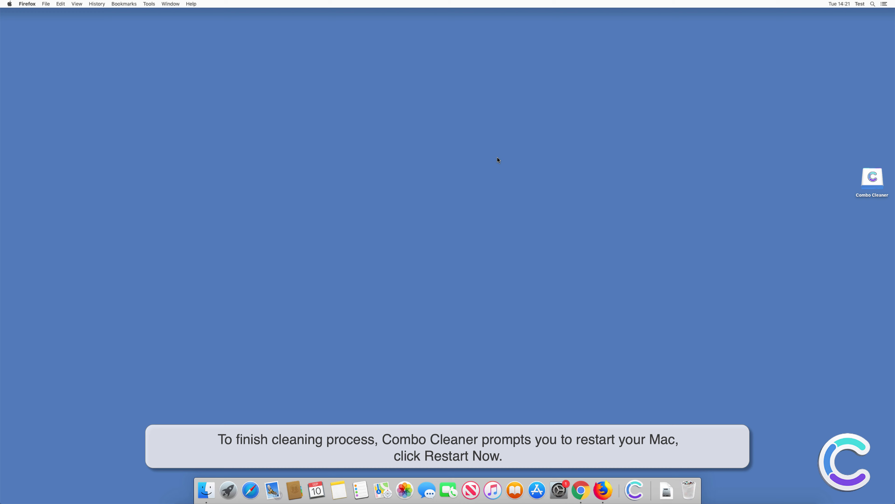